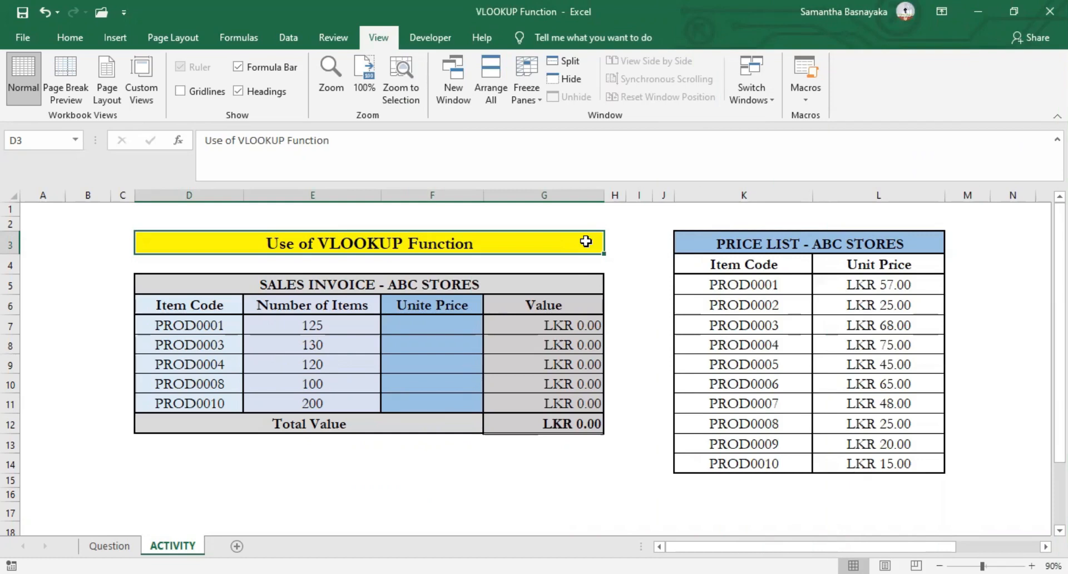
pyautogui.moveTo(586, 247)
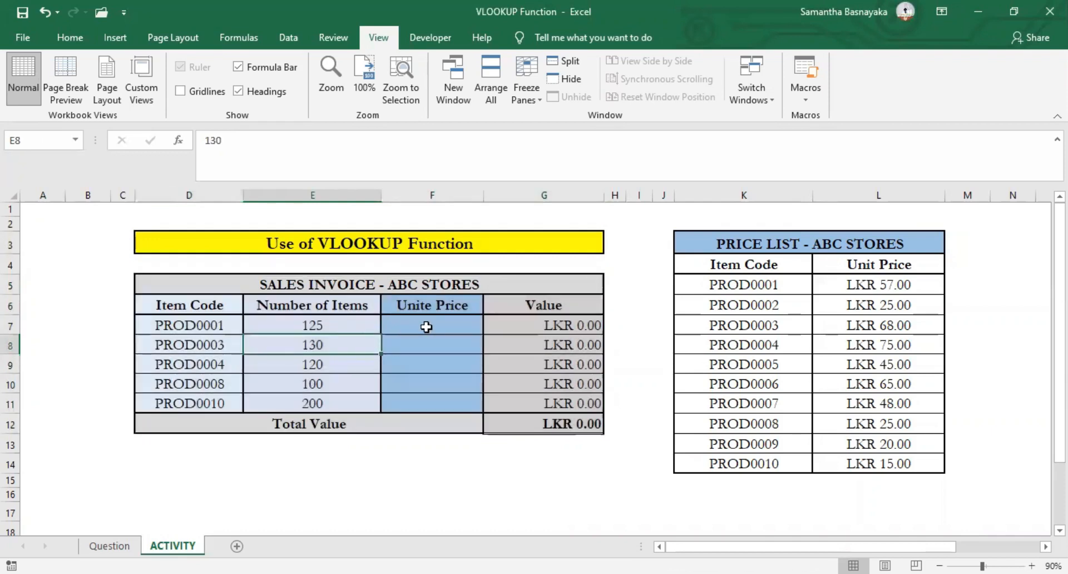
# Select the Unite Price cells F7 to F11.
pyautogui.click(432, 325)
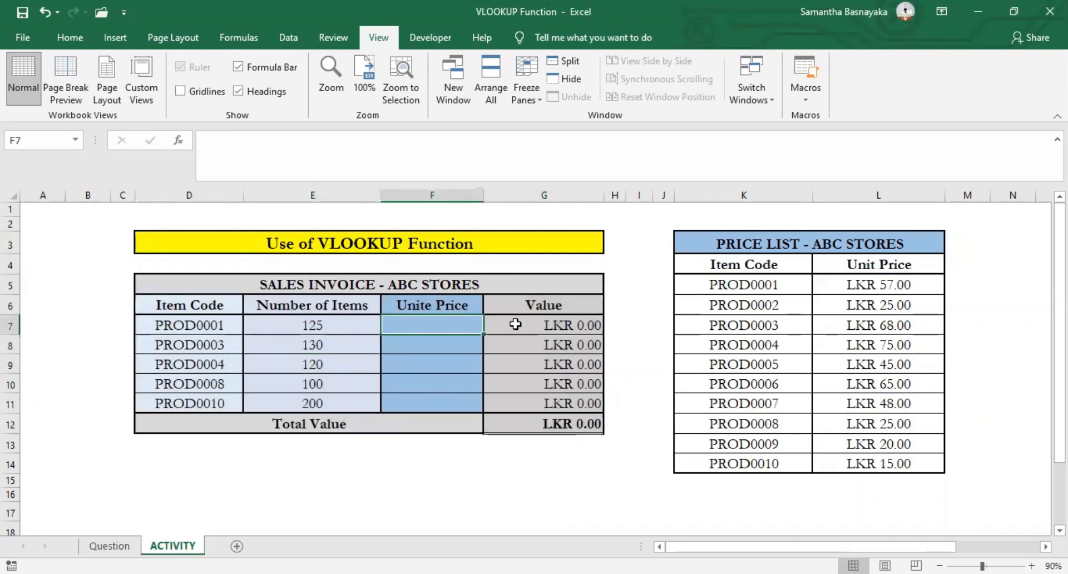
pyautogui.click(543, 325)
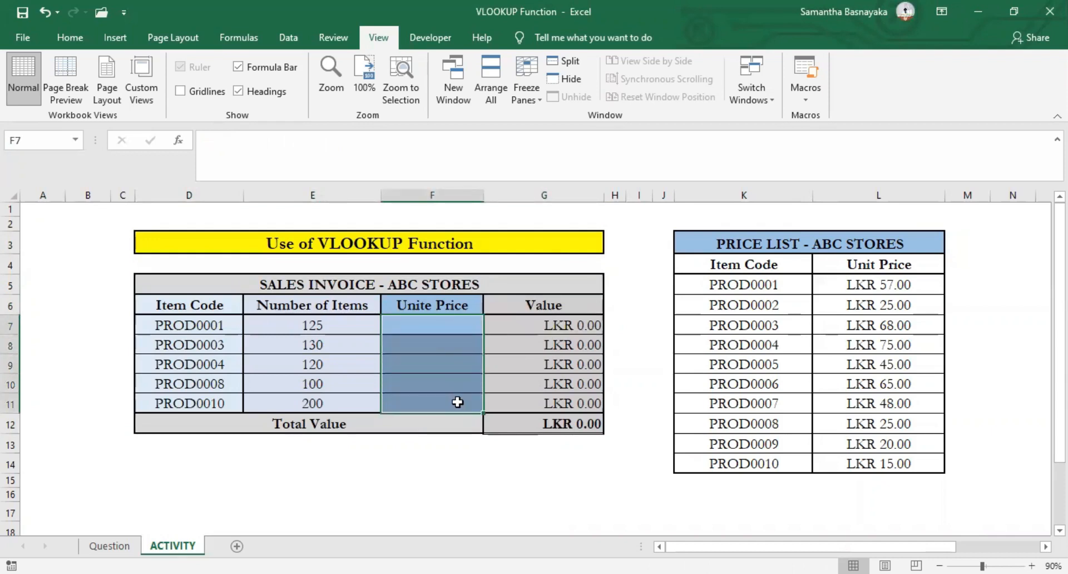
pyautogui.moveTo(709, 264)
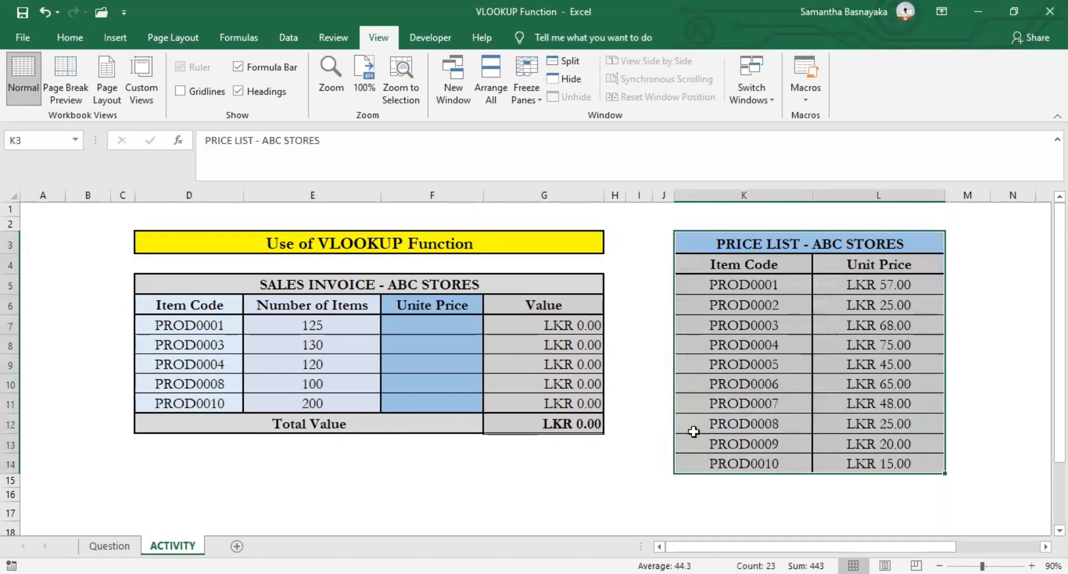
pyautogui.moveTo(585, 242)
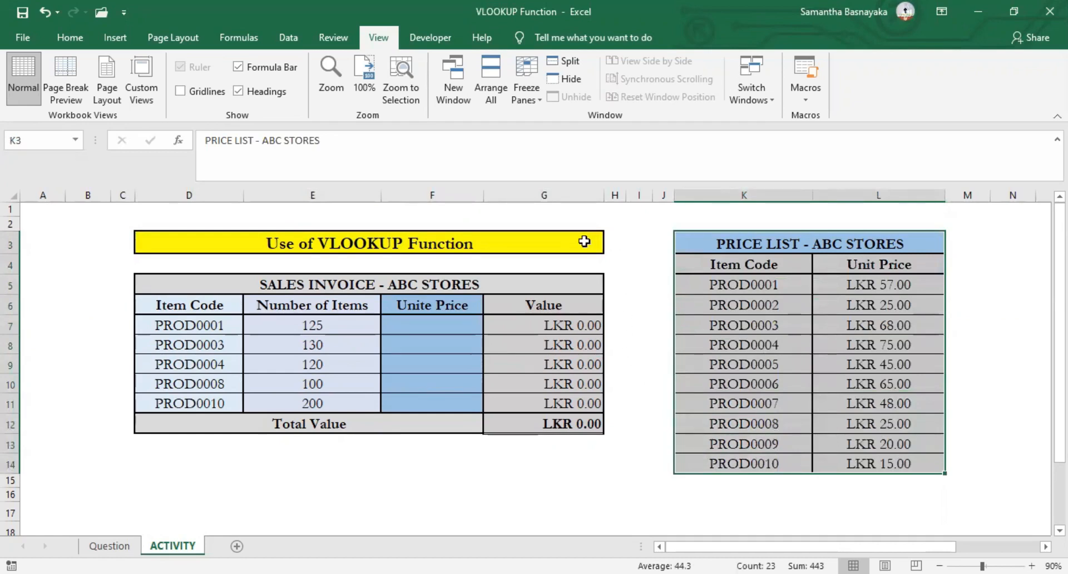
pyautogui.click(368, 244)
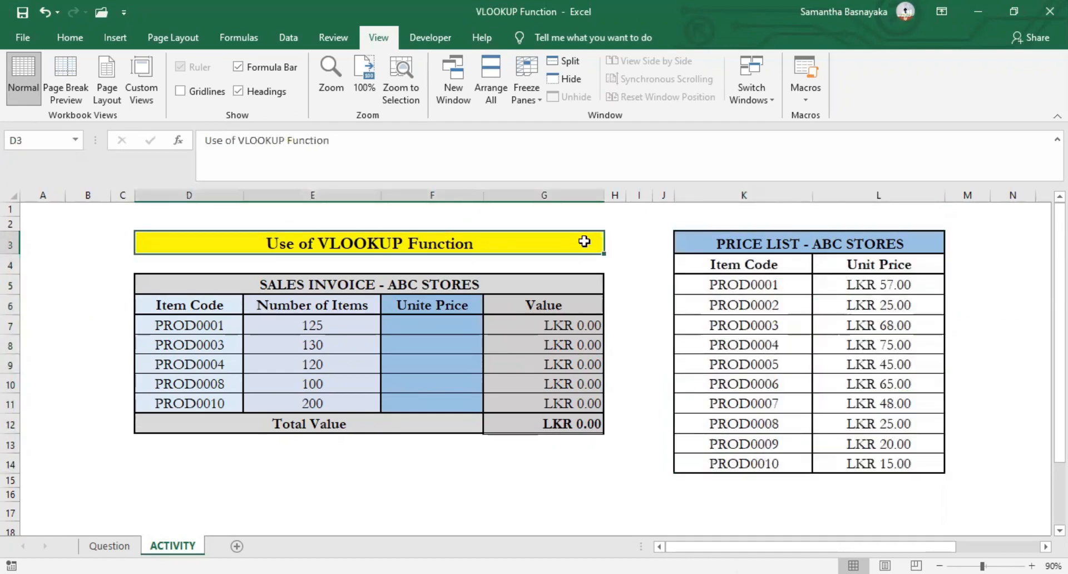
pyautogui.moveTo(450, 352)
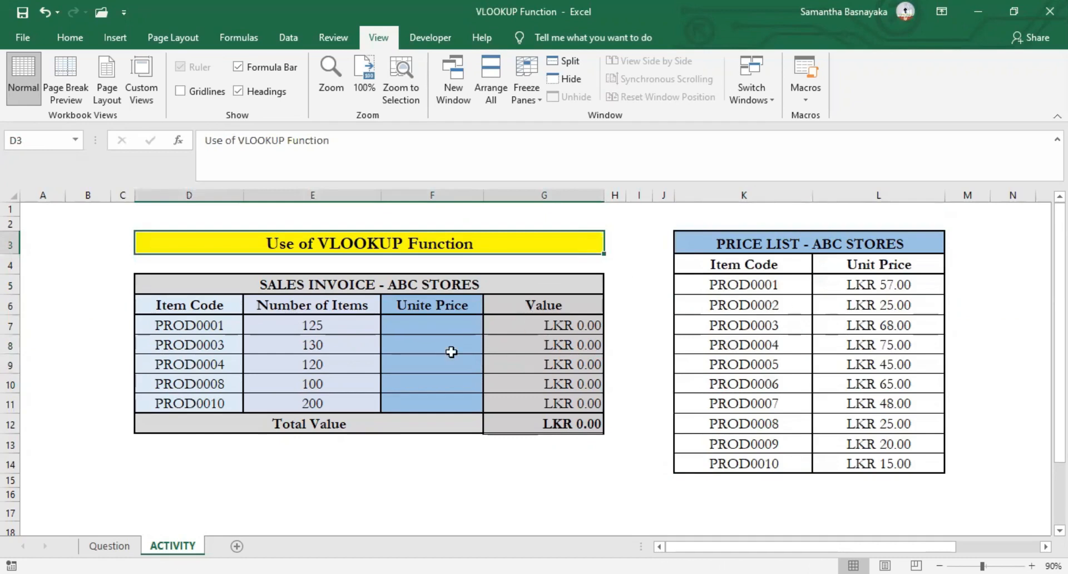
pyautogui.moveTo(776, 285)
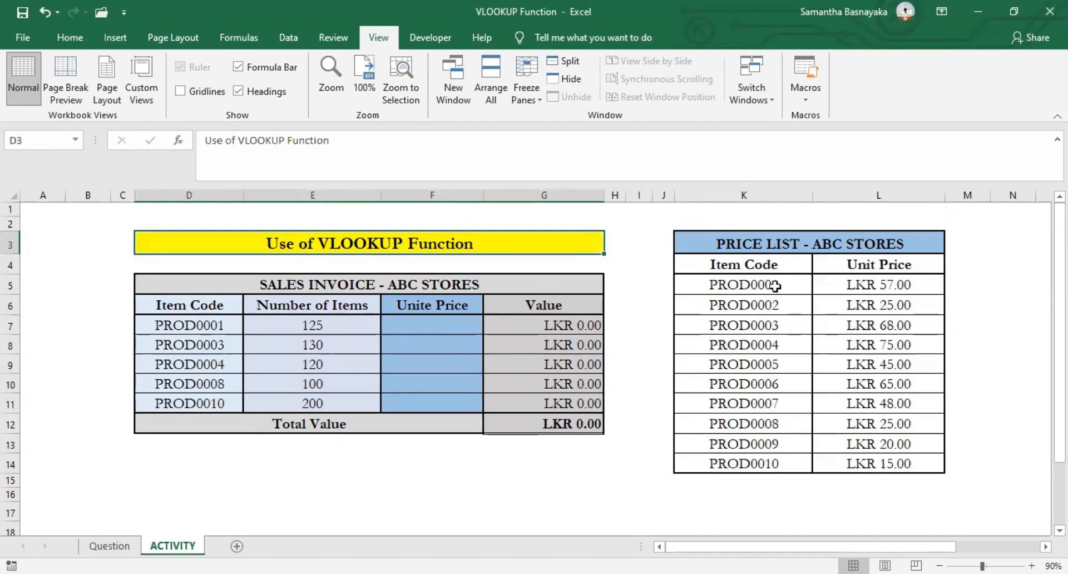
pyautogui.click(431, 325)
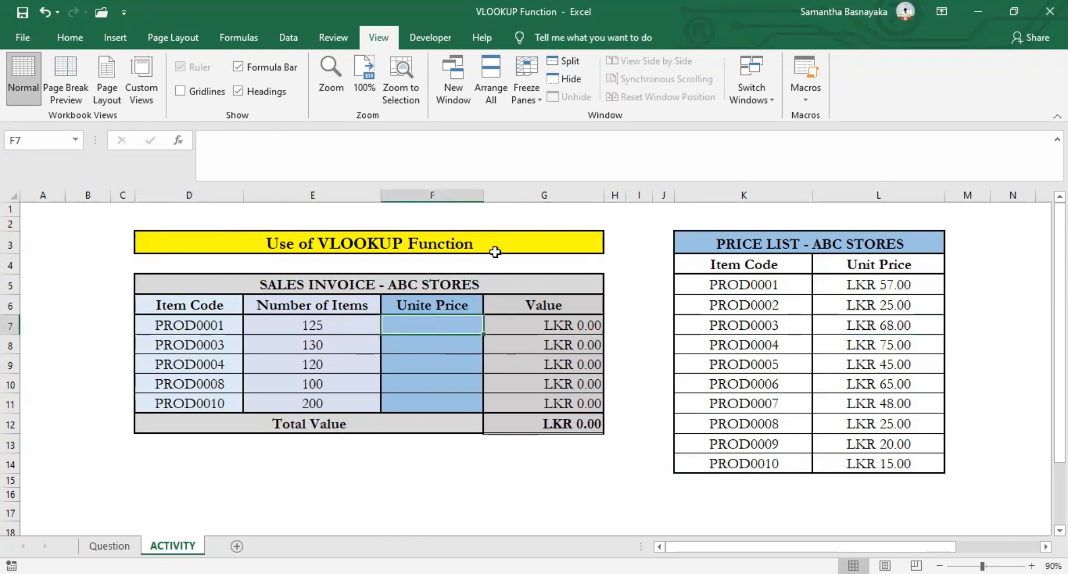
pyautogui.click(368, 244)
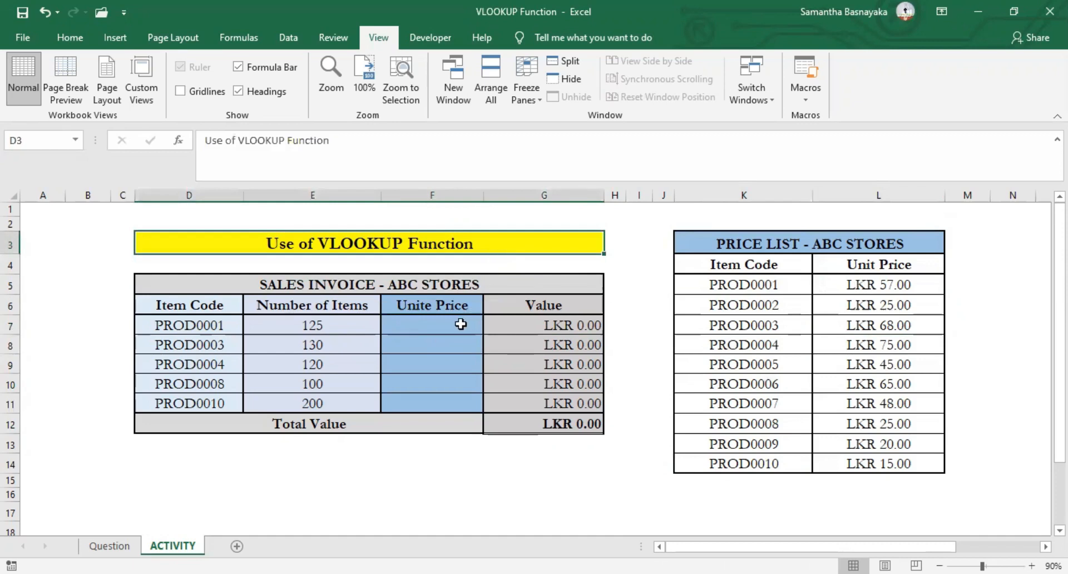
pyautogui.moveTo(431, 325); pyautogui.dragTo(431, 403)
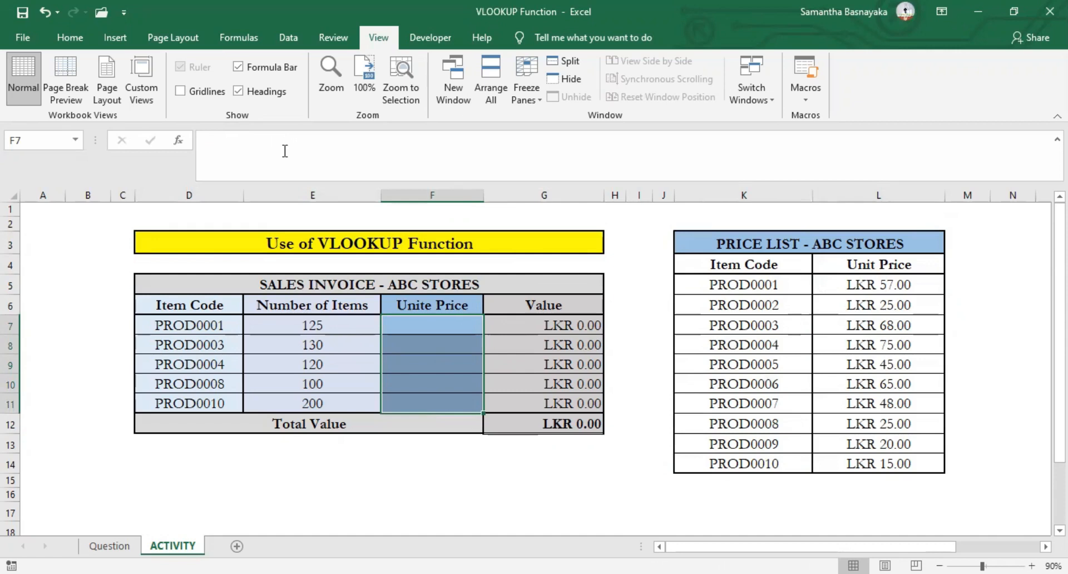
# Begin the formula =VLOOKUP( in F7.
pyautogui.write('=')
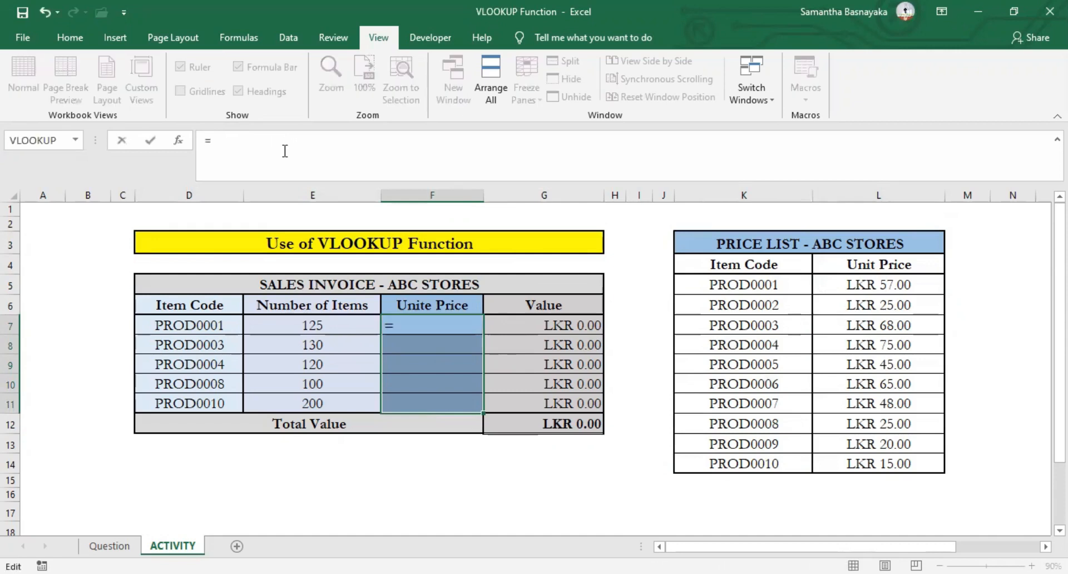
pyautogui.write('VLOOK')
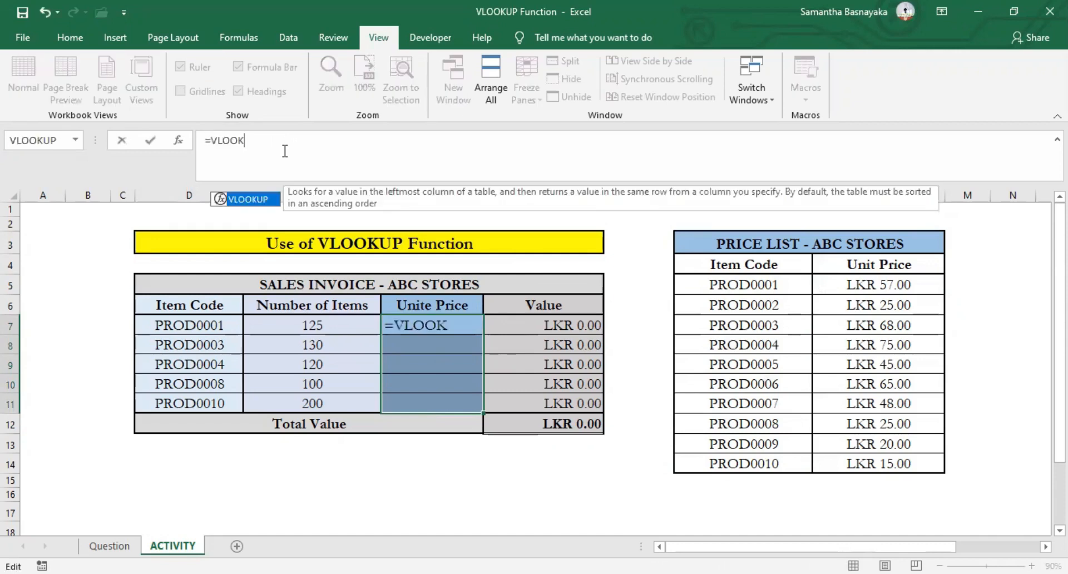
pyautogui.write('UP')
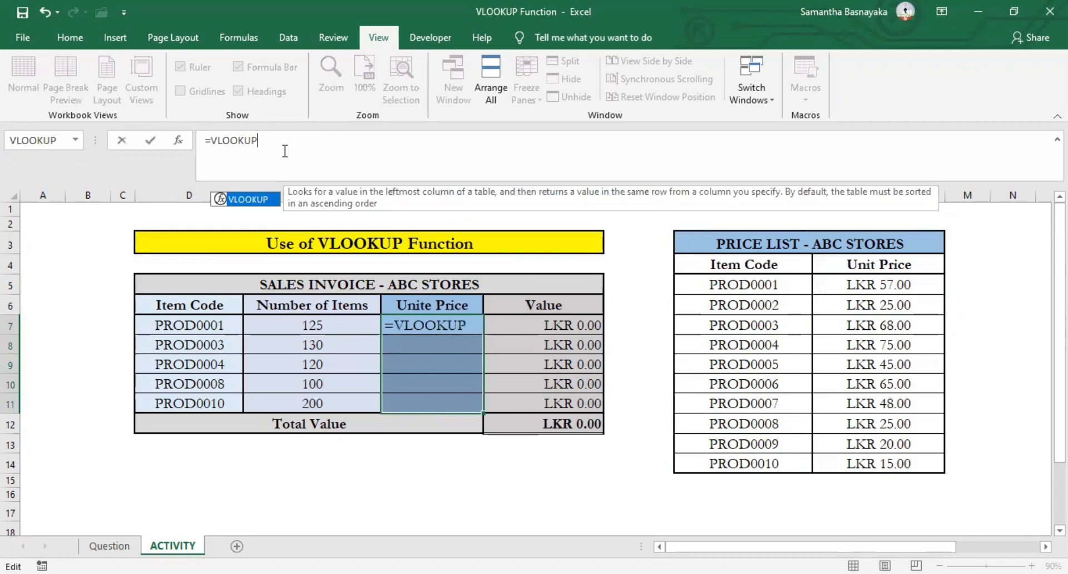
pyautogui.write('(')
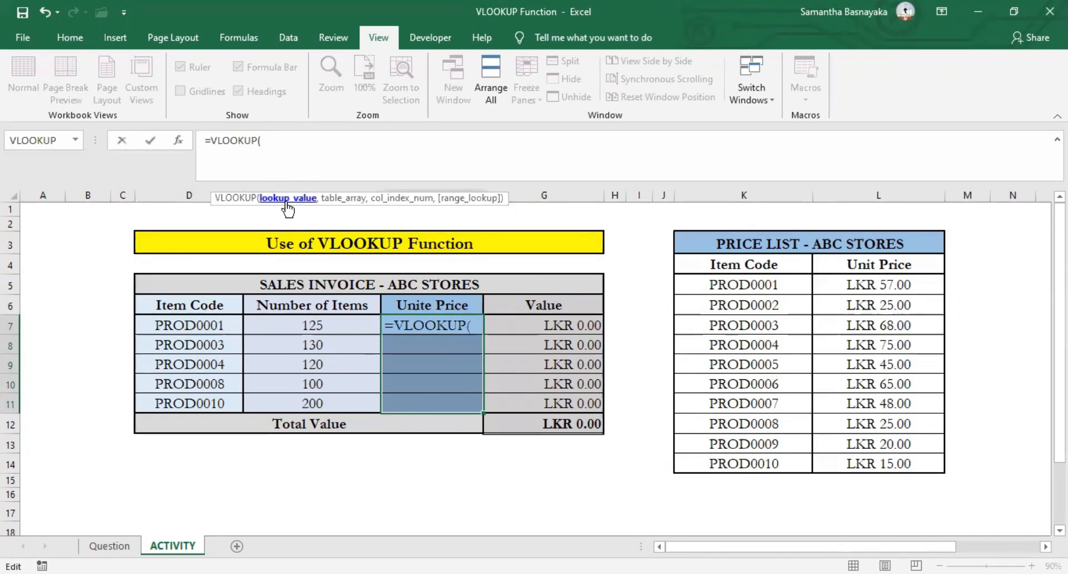
pyautogui.moveTo(280, 222)
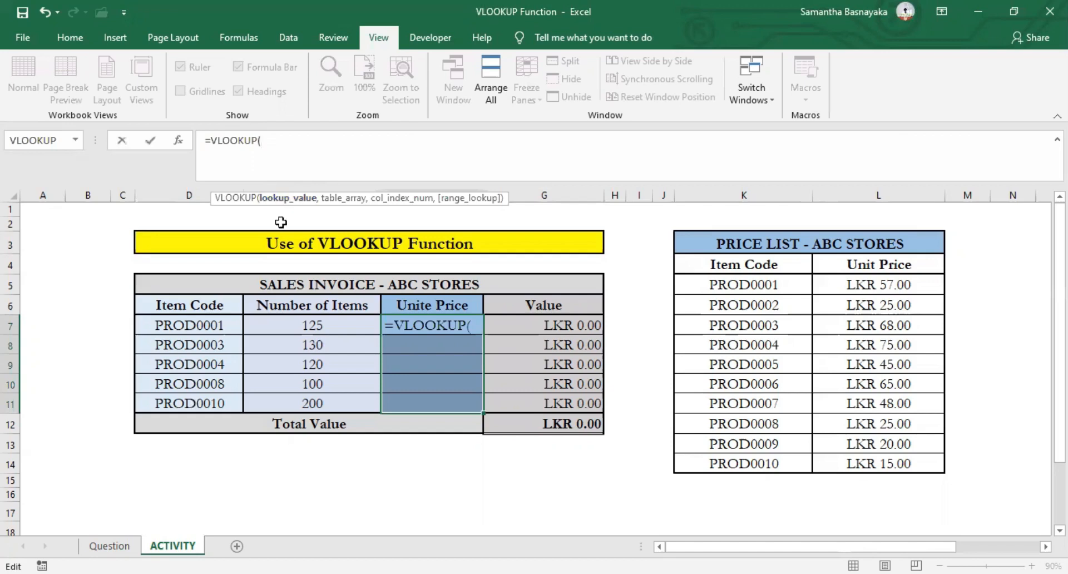
pyautogui.moveTo(717, 332)
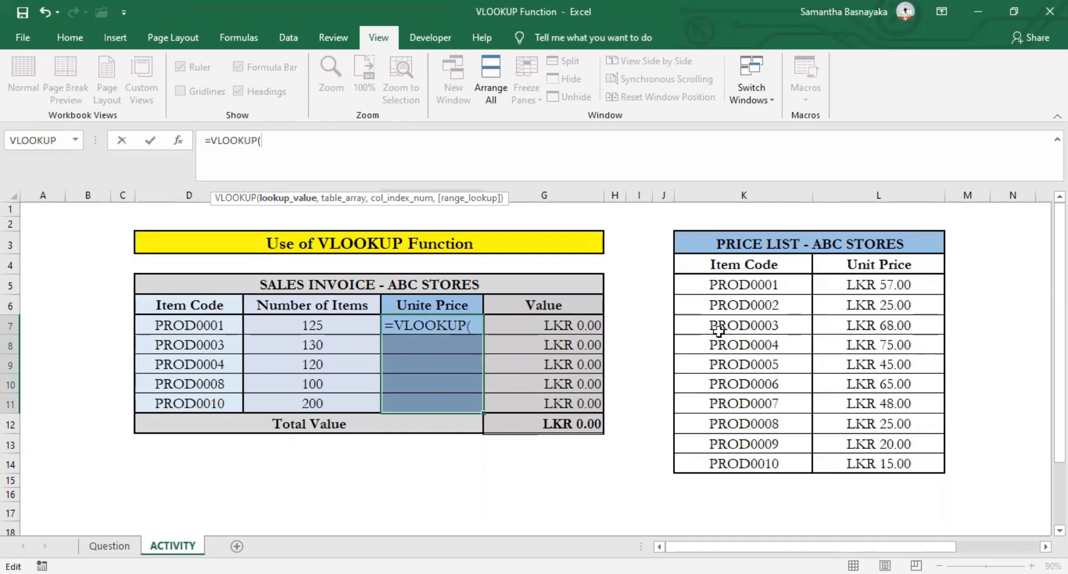
pyautogui.moveTo(742, 305)
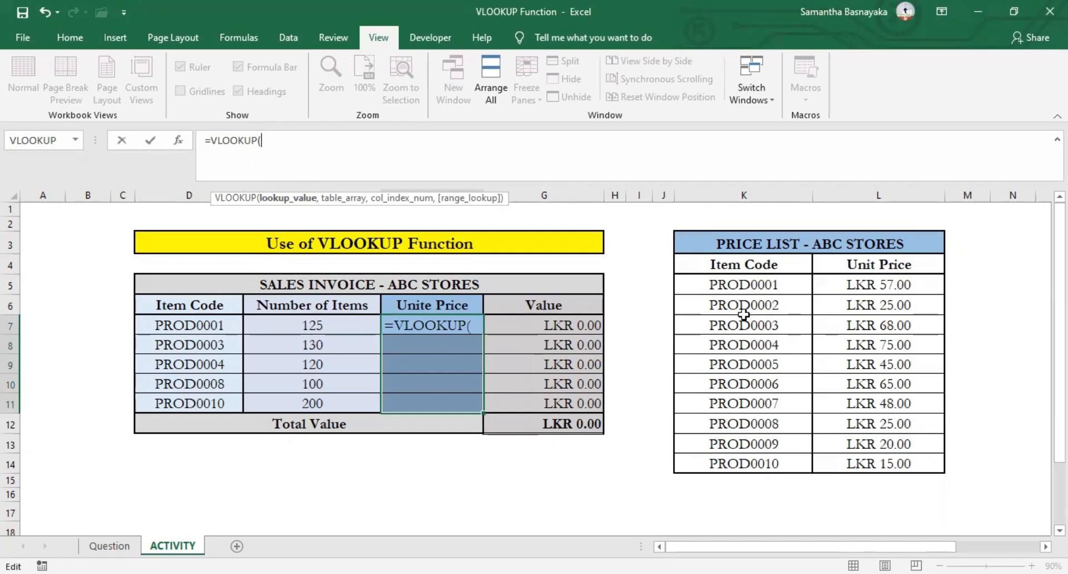
pyautogui.moveTo(682, 309)
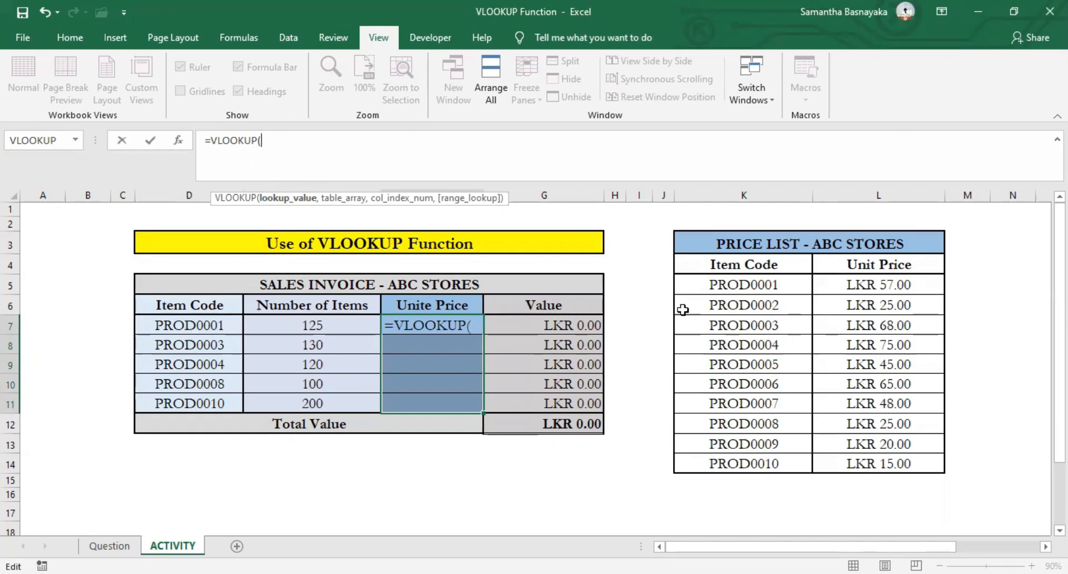
pyautogui.moveTo(876, 382)
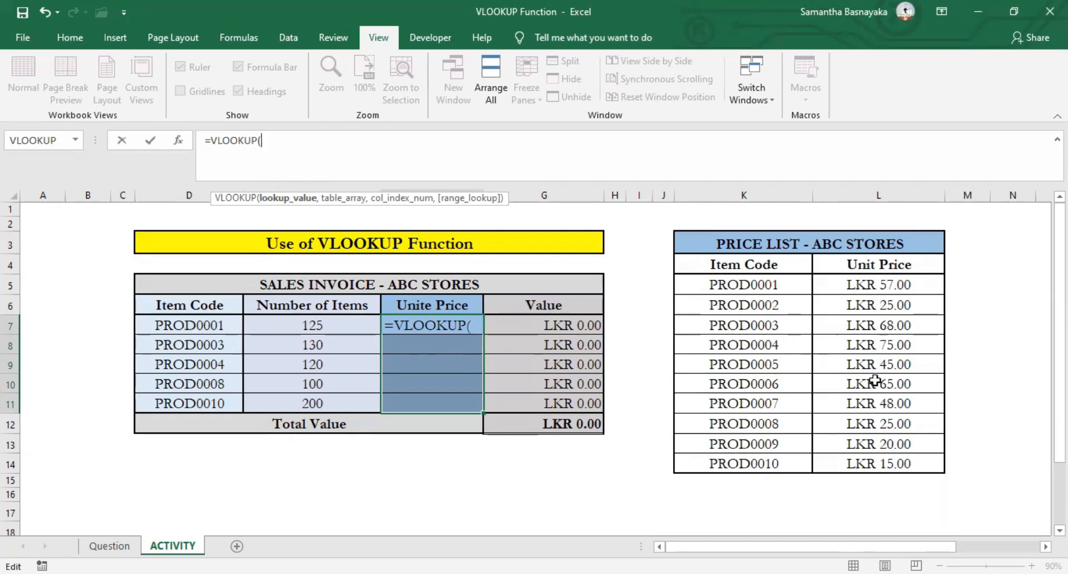
pyautogui.moveTo(194, 326)
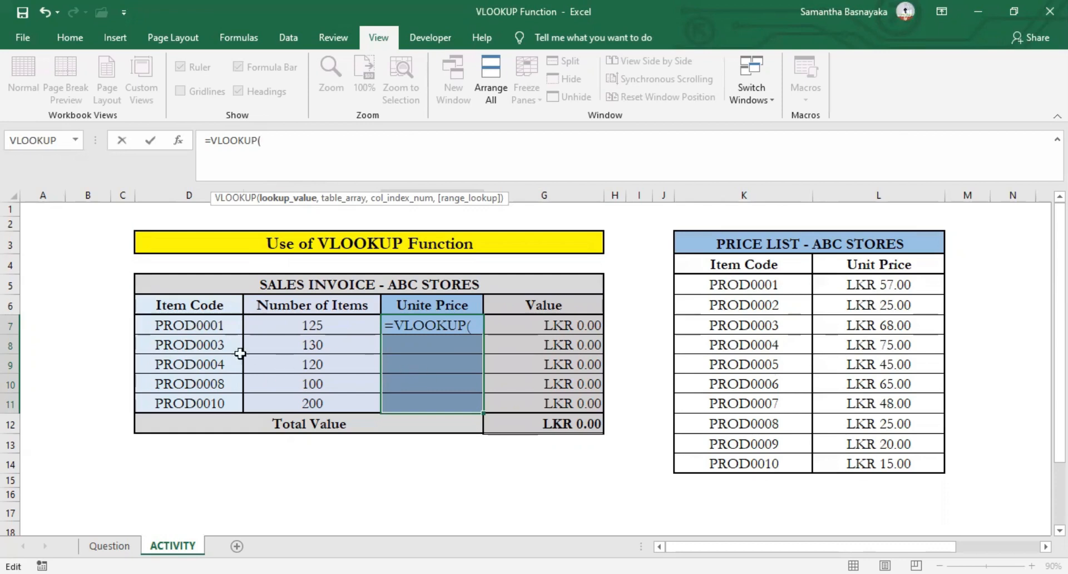
# Insert Item Code cell D7 as the VLOOKUP lookup value, followed by a comma.
pyautogui.click(189, 325)
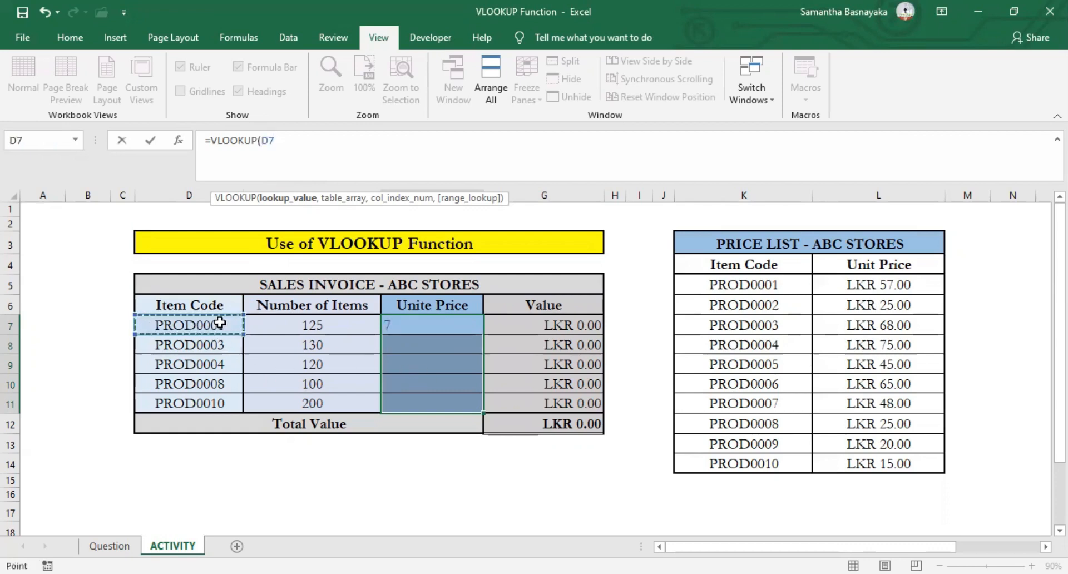
pyautogui.write(',')
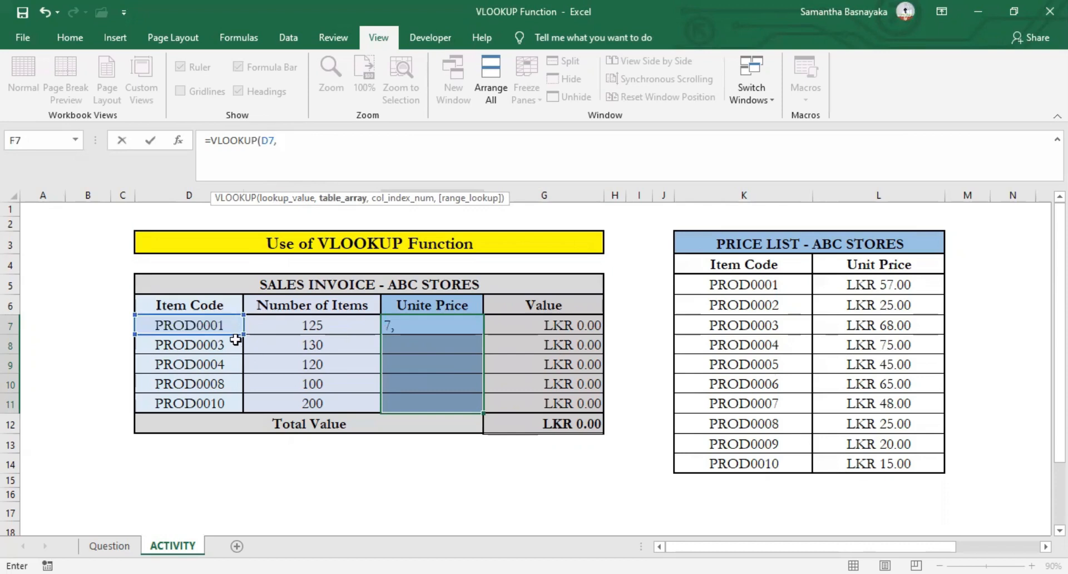
pyautogui.moveTo(374, 215)
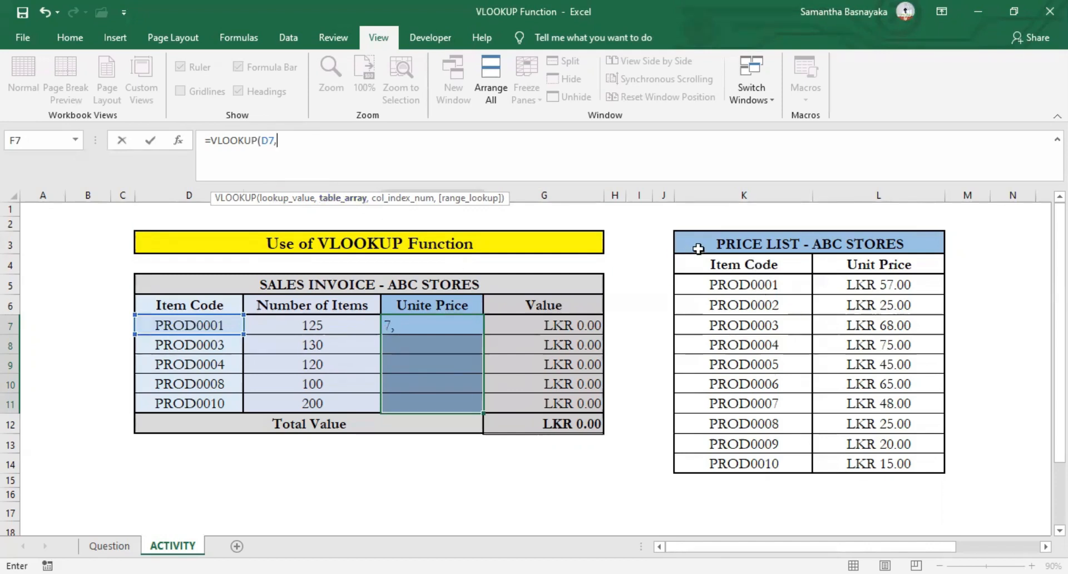
pyautogui.moveTo(780, 264)
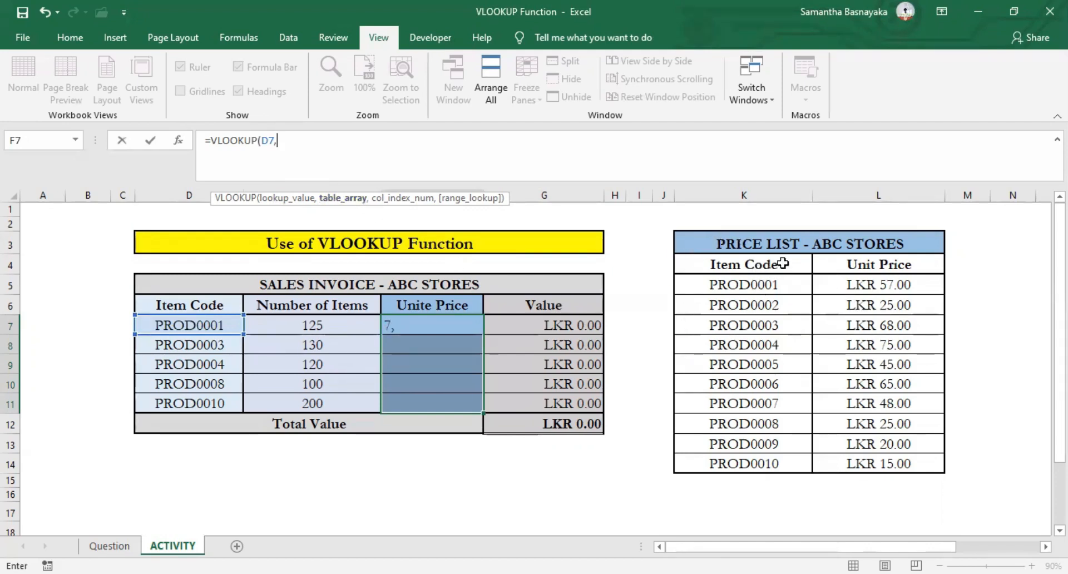
pyautogui.moveTo(850, 444)
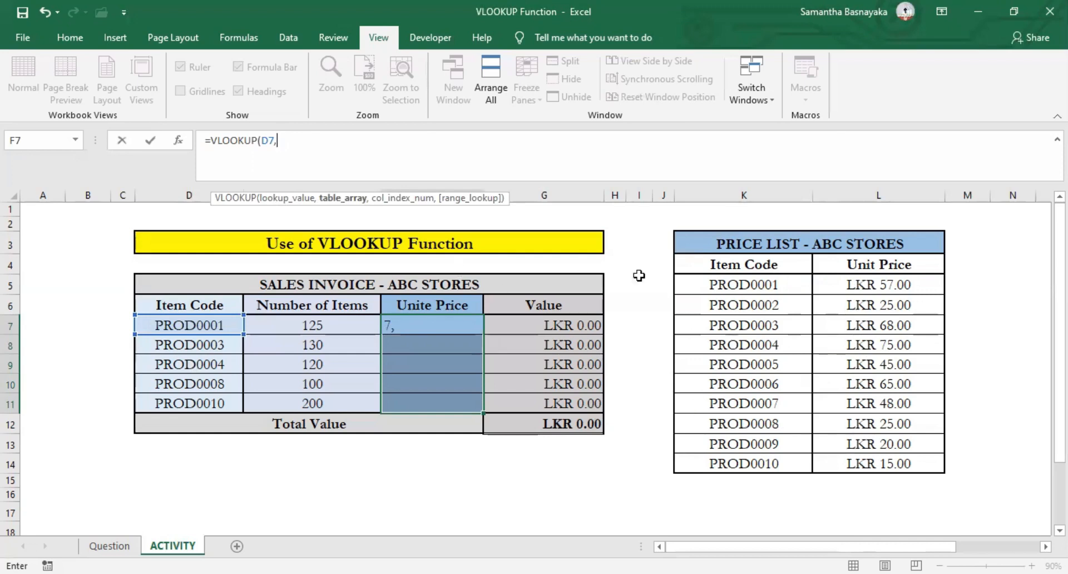
# Add the price list K4:L14 as an absolute $K$4:$L$14 table argument, then a comma.
pyautogui.click(743, 264)
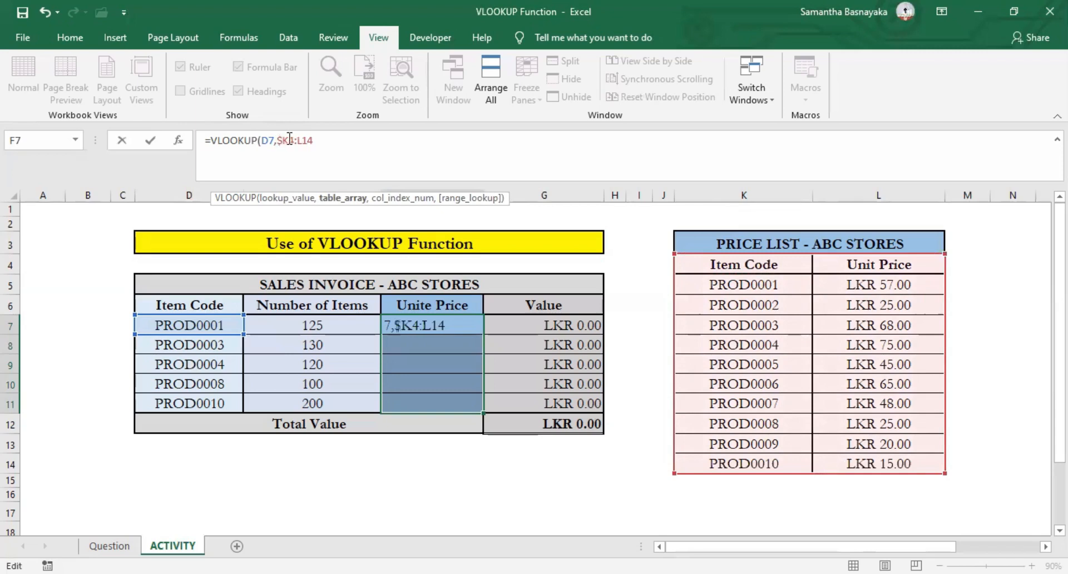
pyautogui.press('F4')
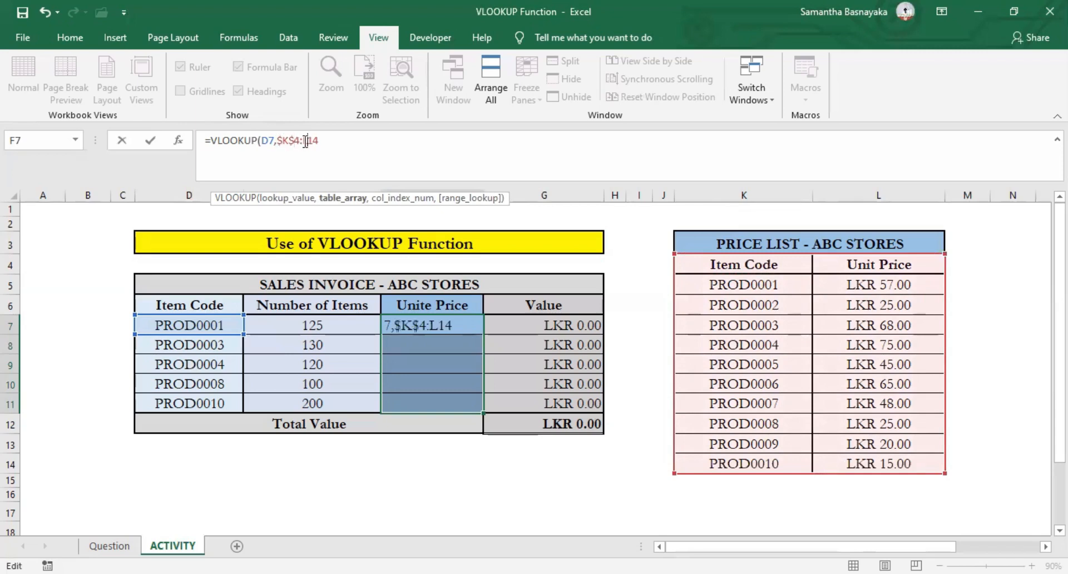
pyautogui.write('$L$')
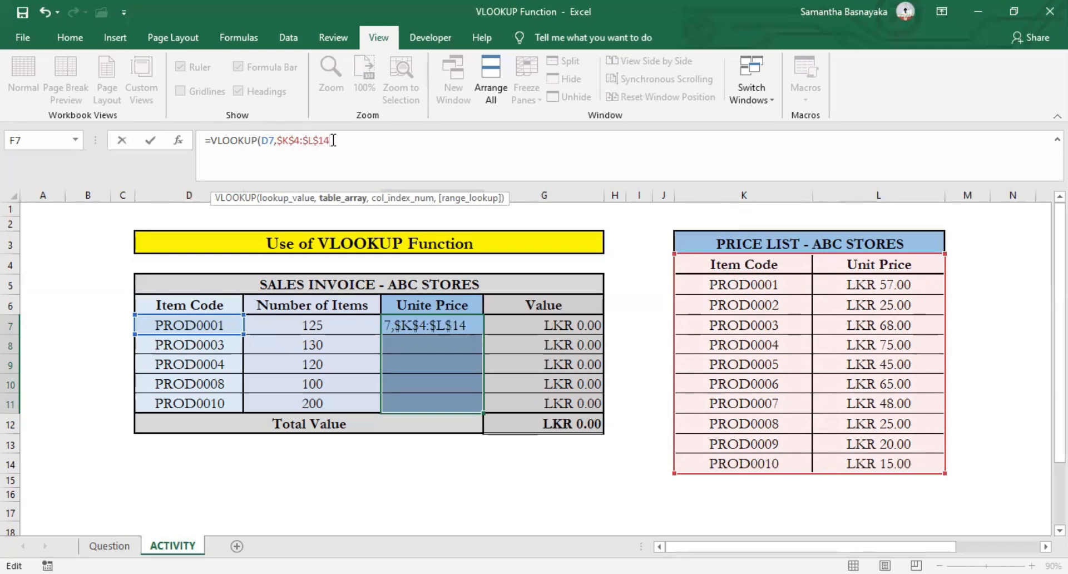
pyautogui.write(',')
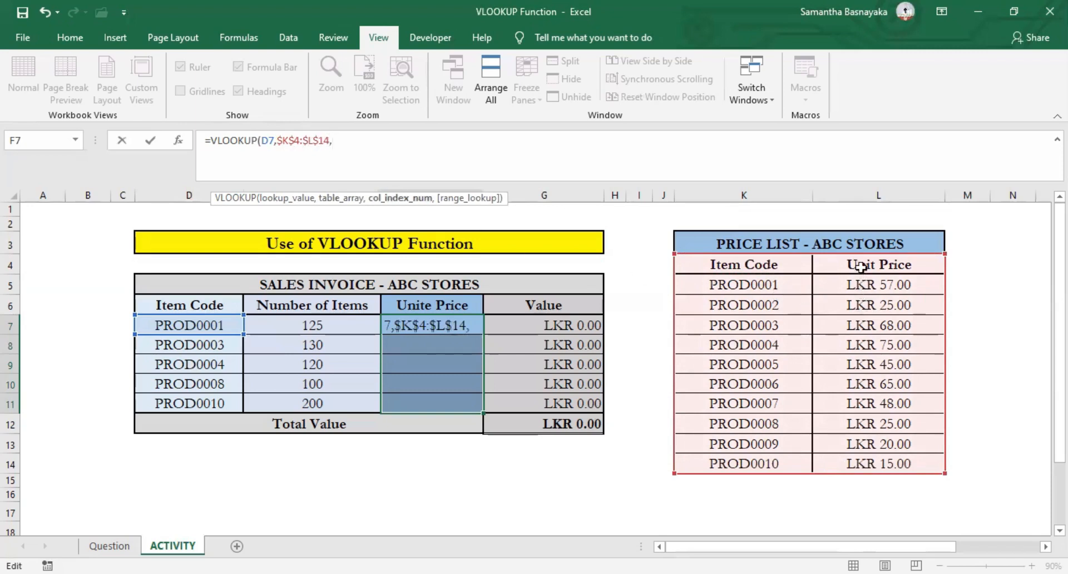
pyautogui.moveTo(815, 261)
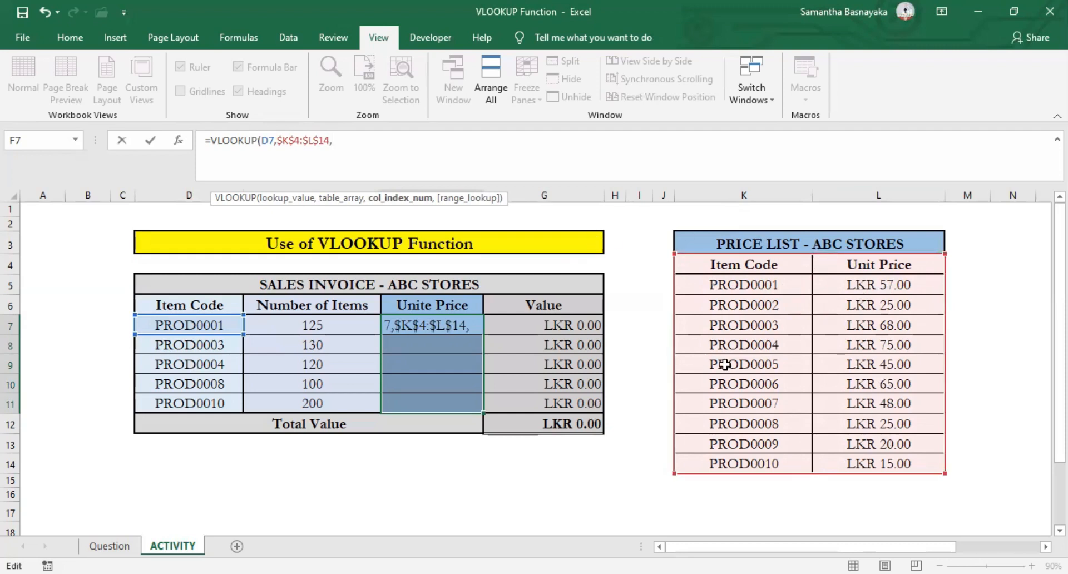
# Finish the VLOOKUP with column index 2 and exact match, and enter it into all five price cells.
pyautogui.write('2')
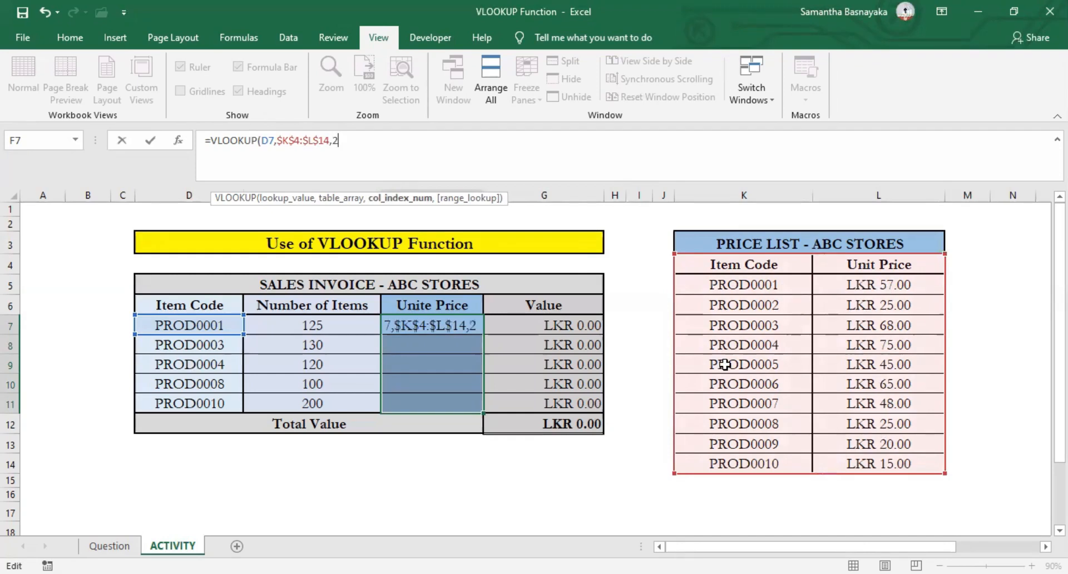
pyautogui.write(',')
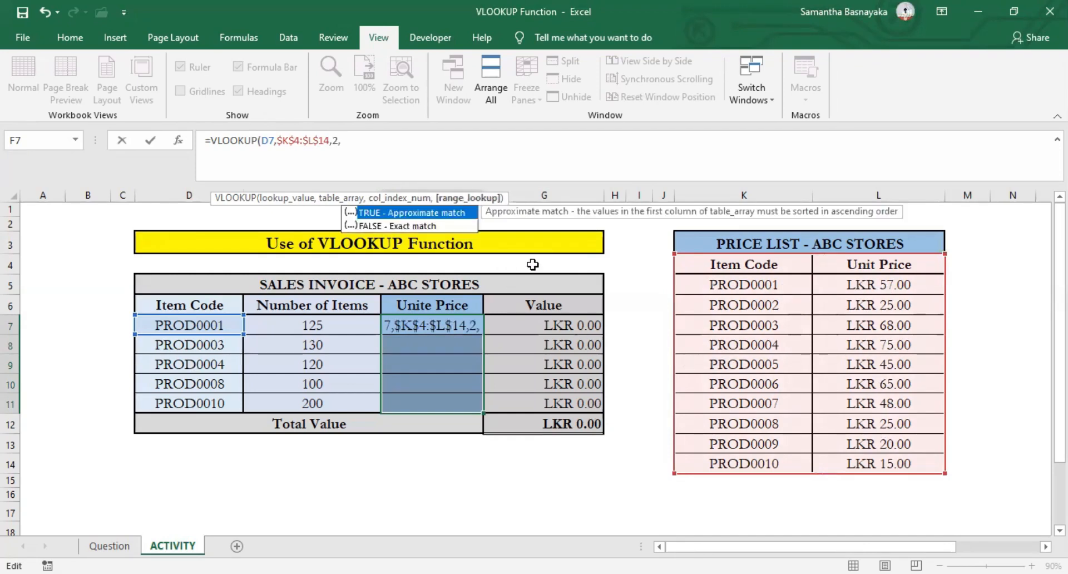
pyautogui.moveTo(497, 252)
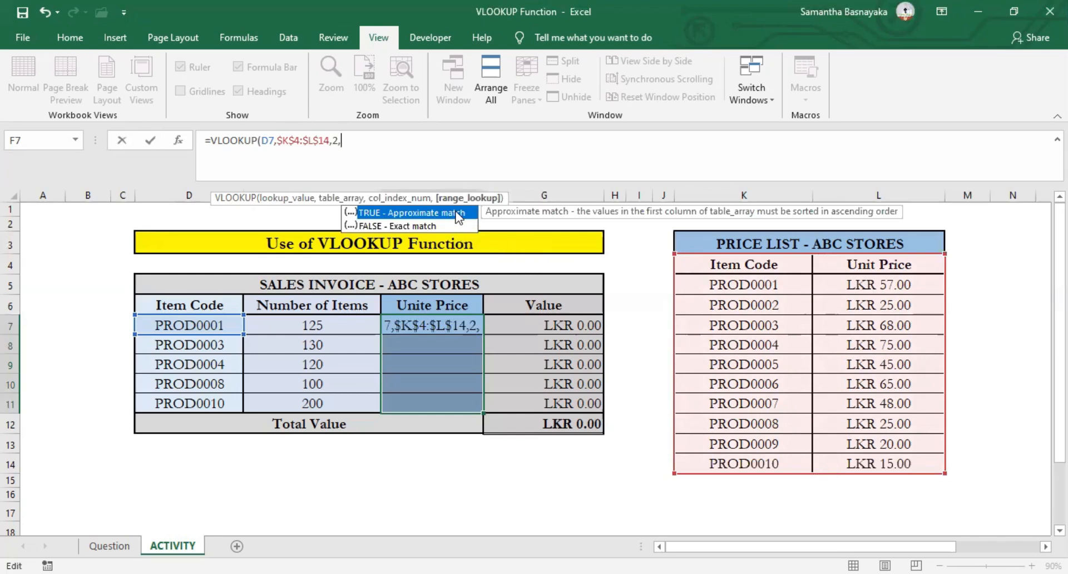
pyautogui.moveTo(452, 232)
pyautogui.write('FALSE)')
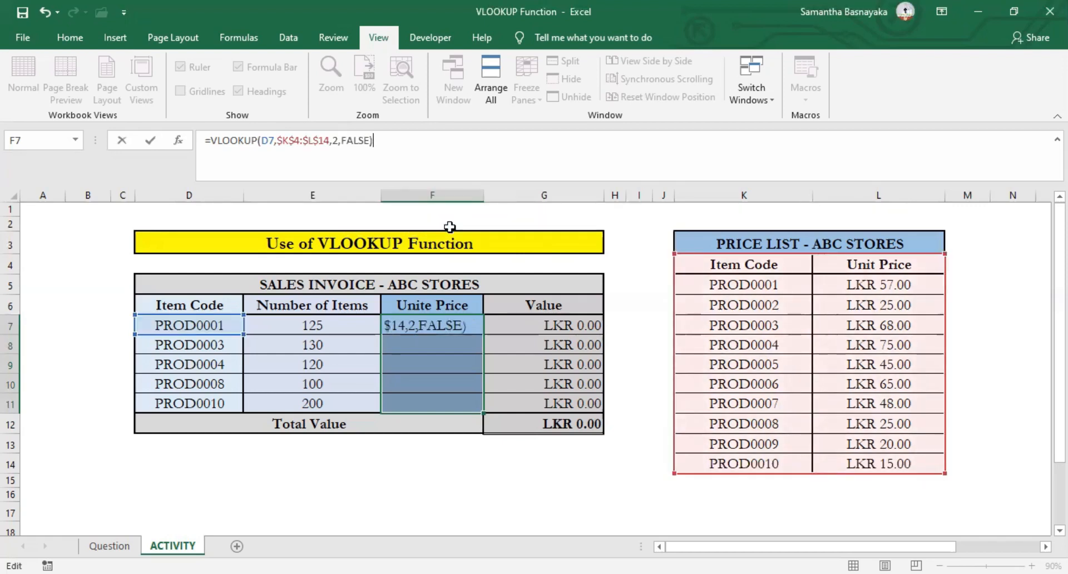
pyautogui.moveTo(351, 275)
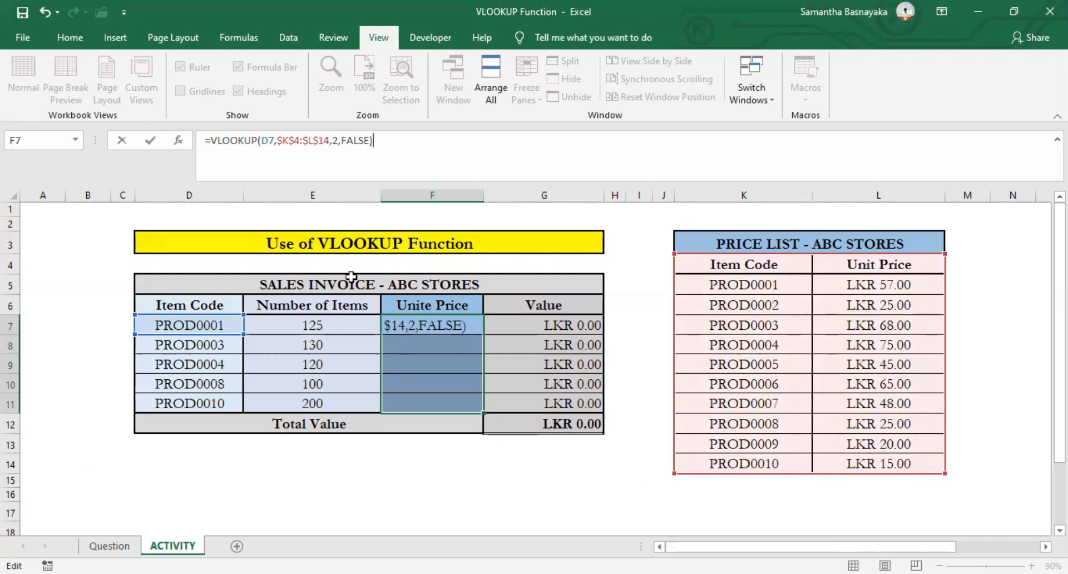
pyautogui.moveTo(221, 325)
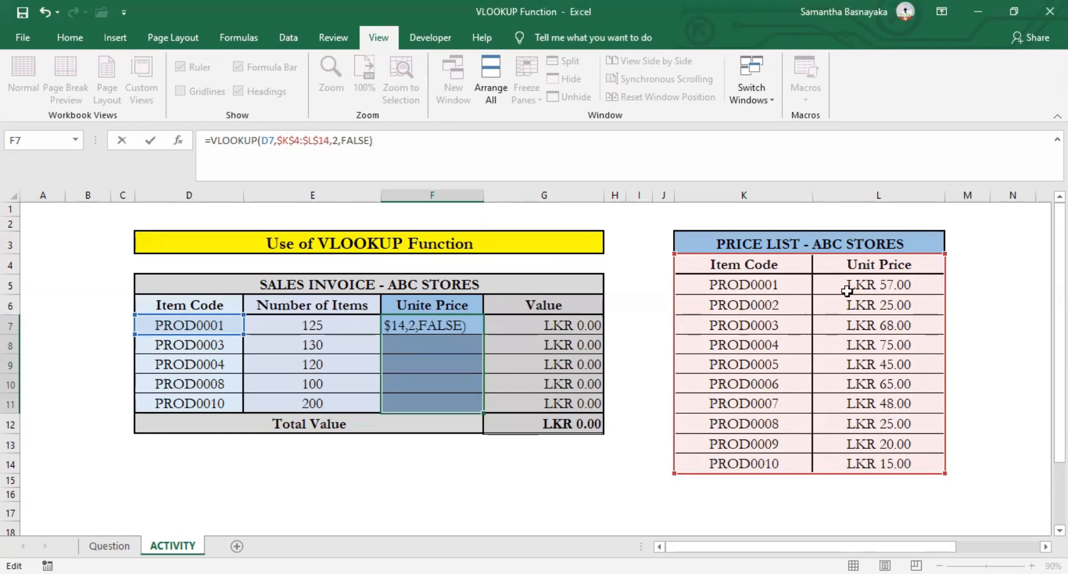
pyautogui.moveTo(896, 290)
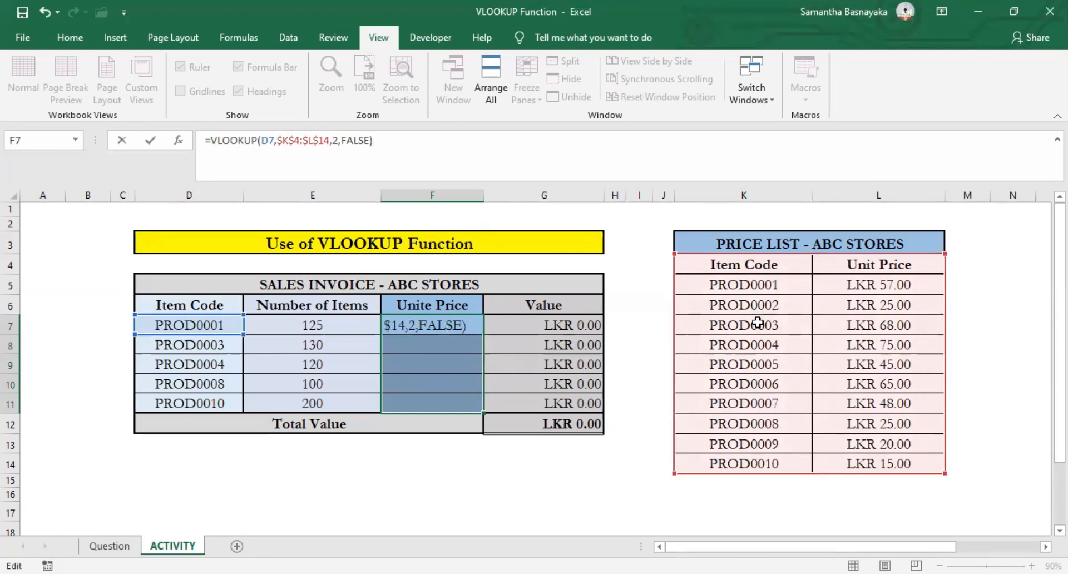
pyautogui.moveTo(891, 365)
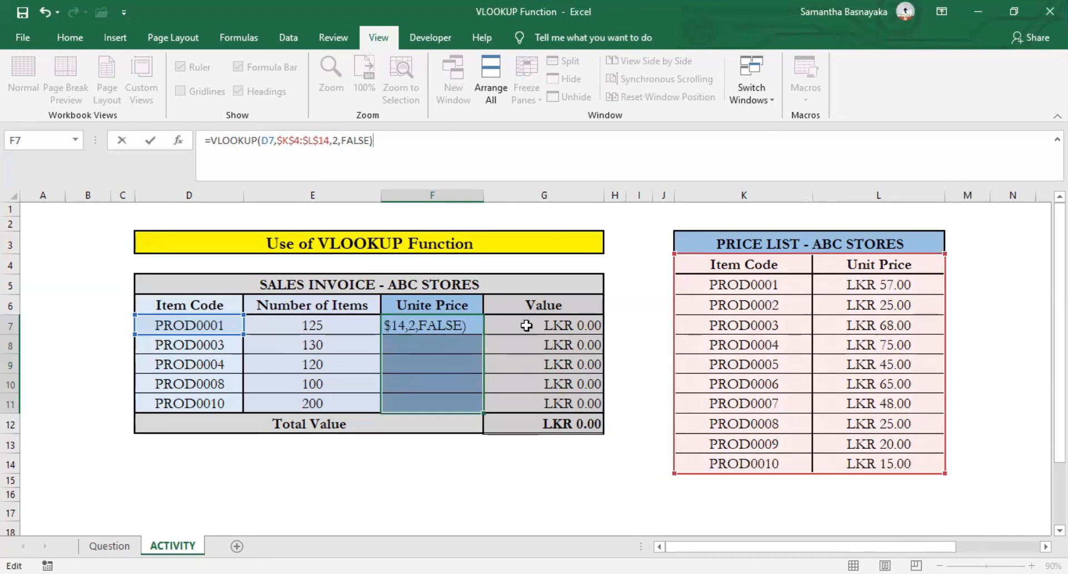
pyautogui.press('Enter')
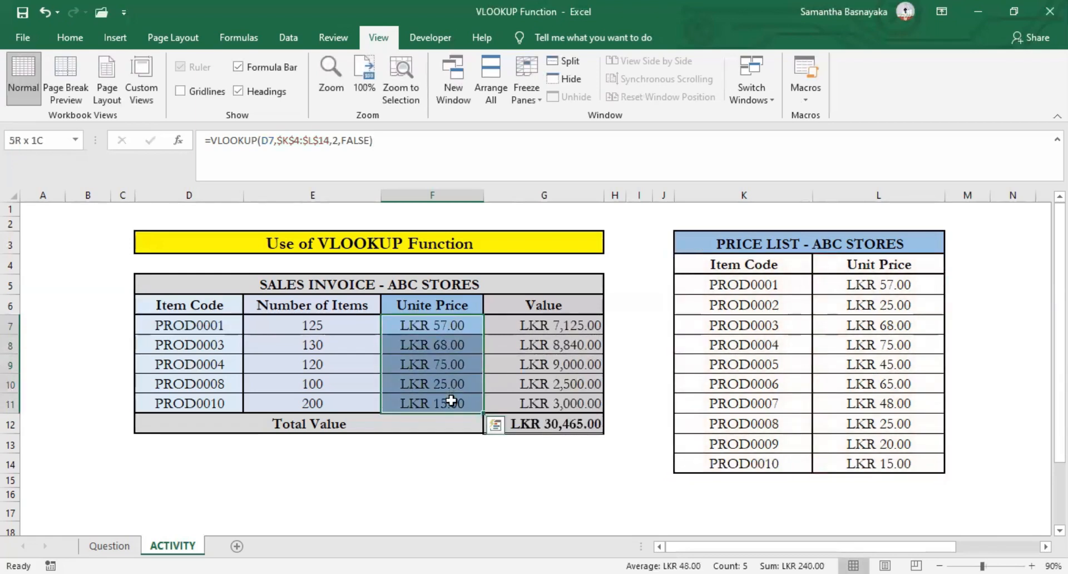
# Click an empty cell to view the filled prices and the LKR 30,465.00 total.
pyautogui.click(543, 462)
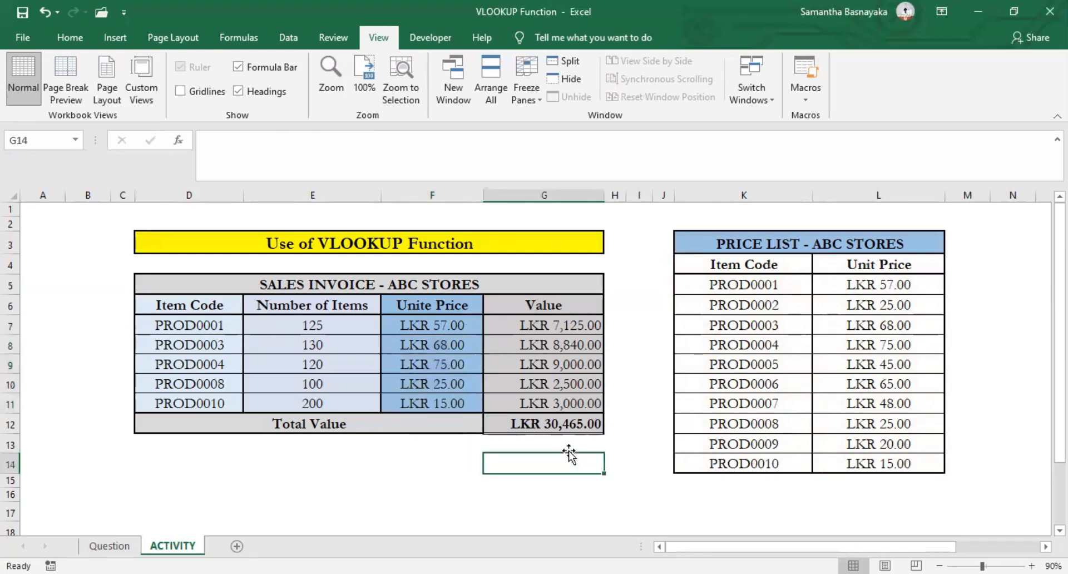
pyautogui.moveTo(569, 437)
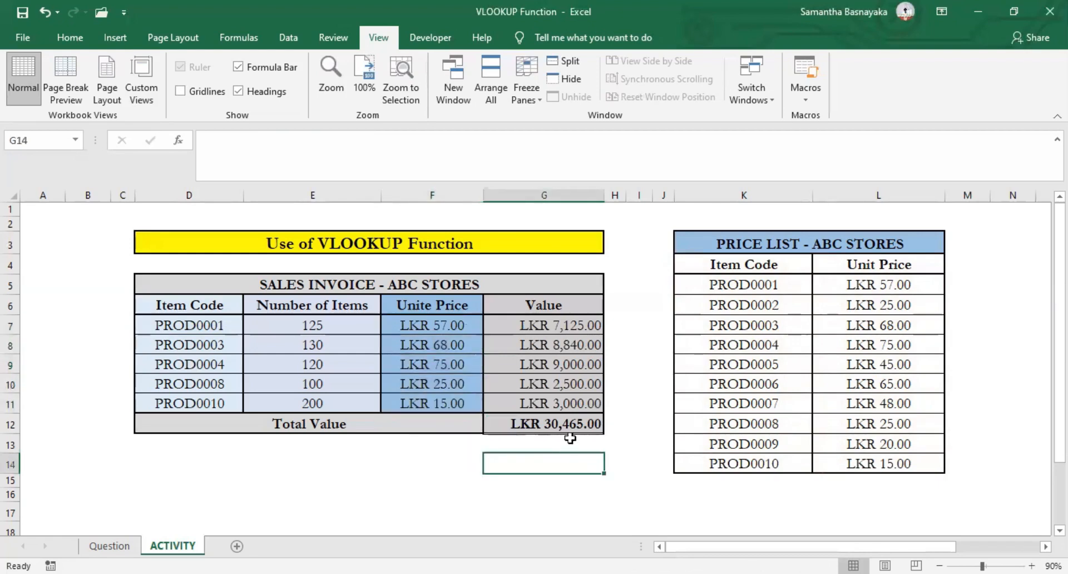
pyautogui.moveTo(298, 343)
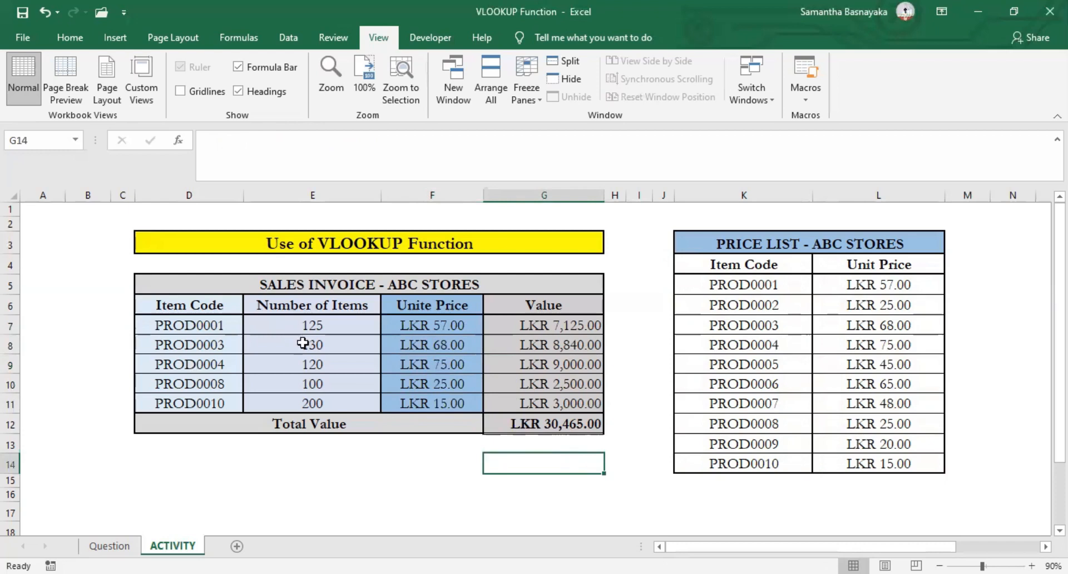